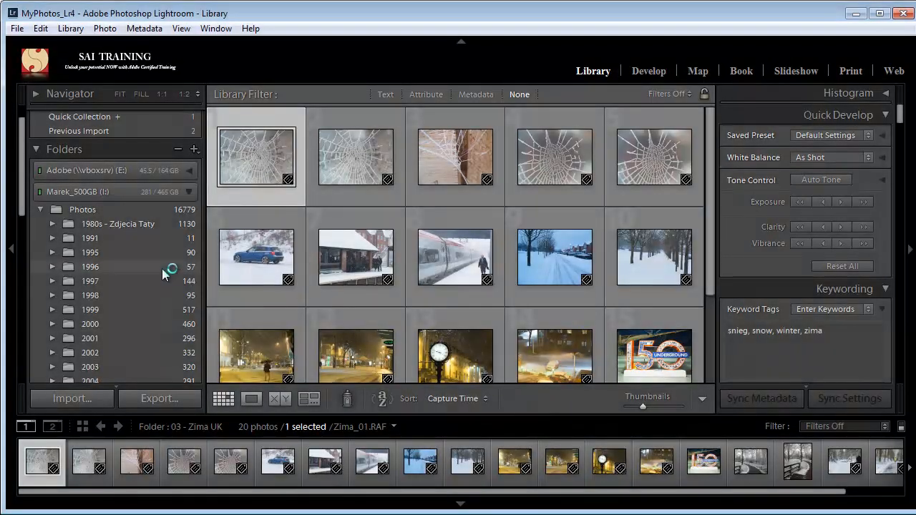
# - Locate Zima_15 in the 2013 '03 - Zima UK' folder and open its context menu
pyautogui.scroll(-3)
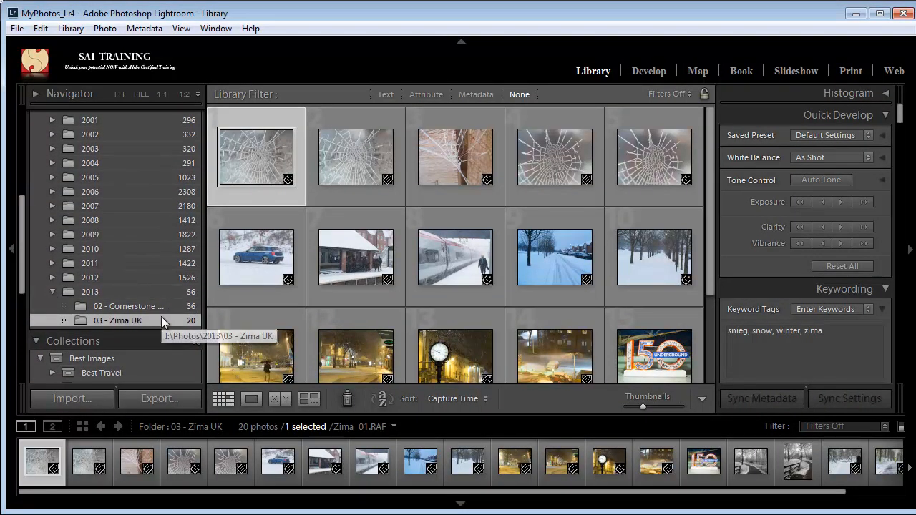
pyautogui.moveTo(271, 165)
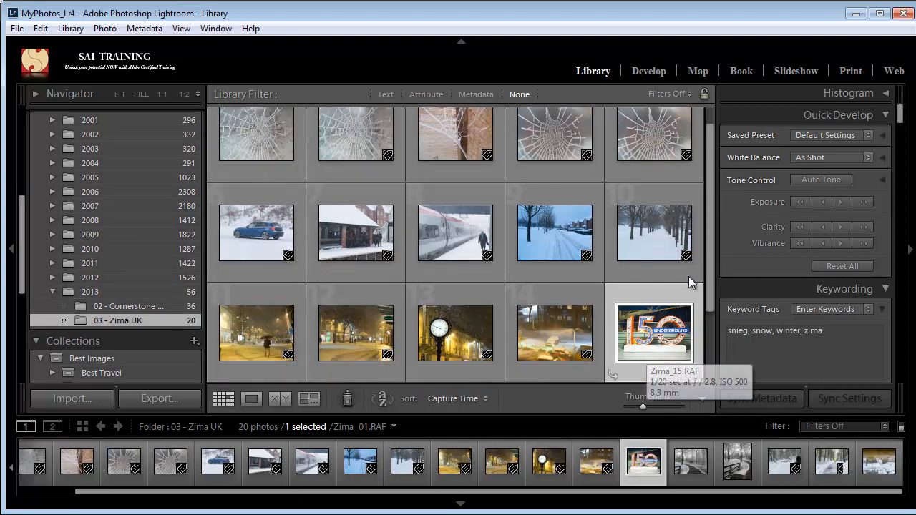
pyautogui.scroll(-3)
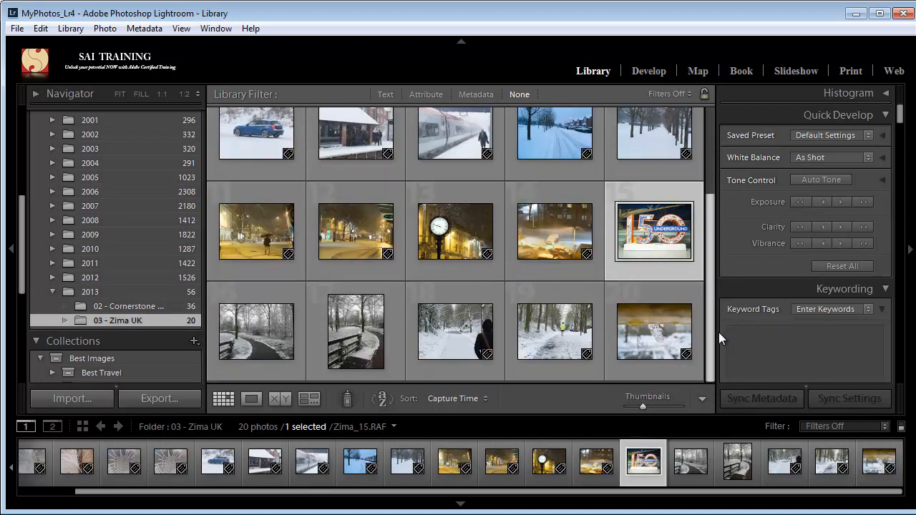
pyautogui.rightClick(653, 232)
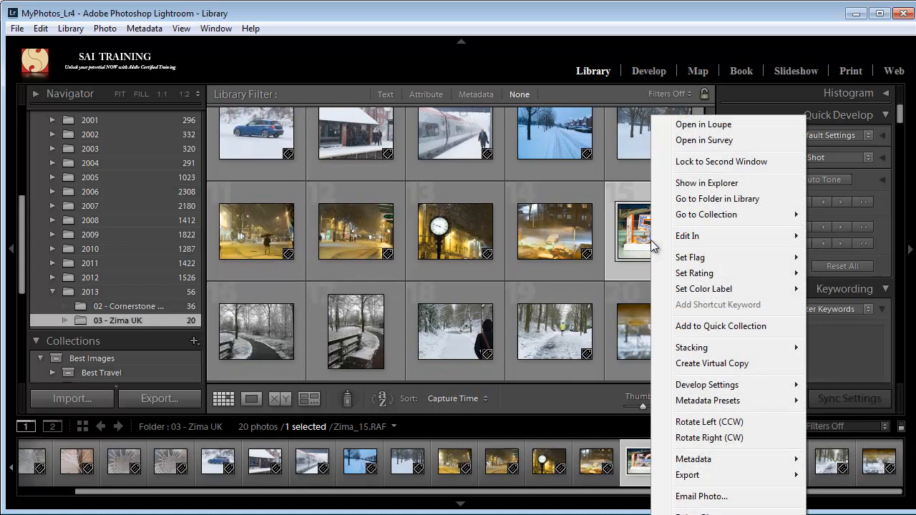
pyautogui.moveTo(707, 184)
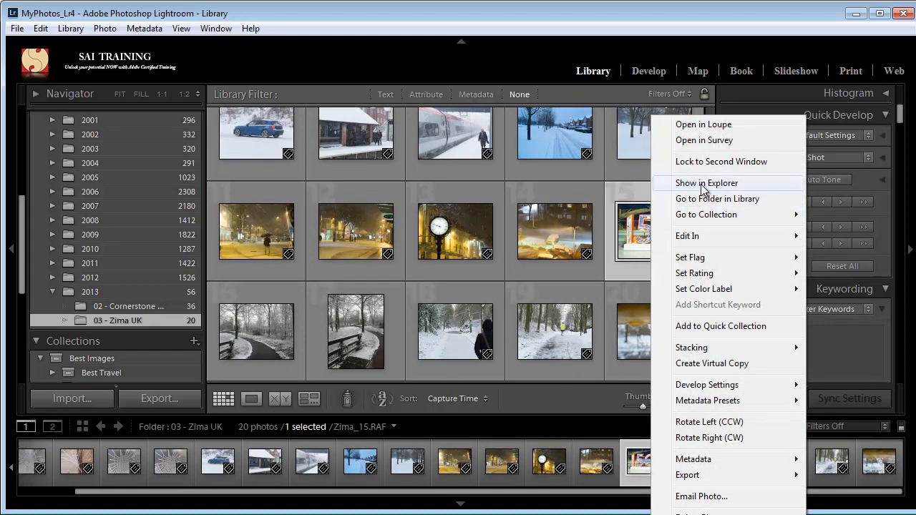
# - Show Zima_15 in Explorer, review the folder's 20 RAF files, then close the window
pyautogui.click(706, 183)
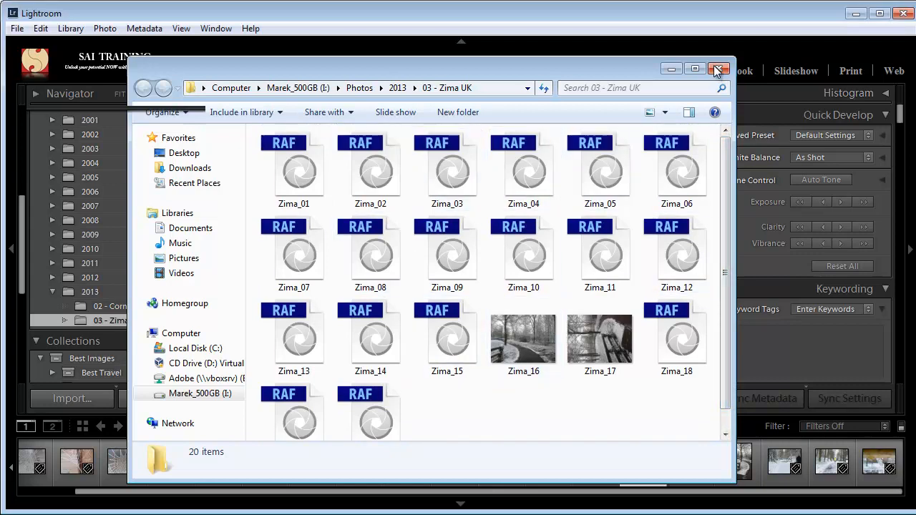
pyautogui.click(719, 69)
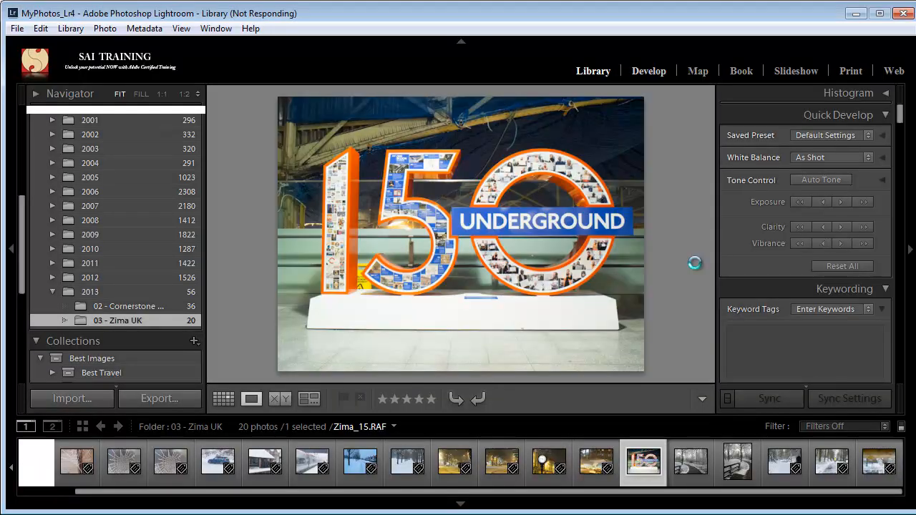
# - Open Zima_15.RAF in the Develop module and hide the bottom filmstrip
pyautogui.click(648, 71)
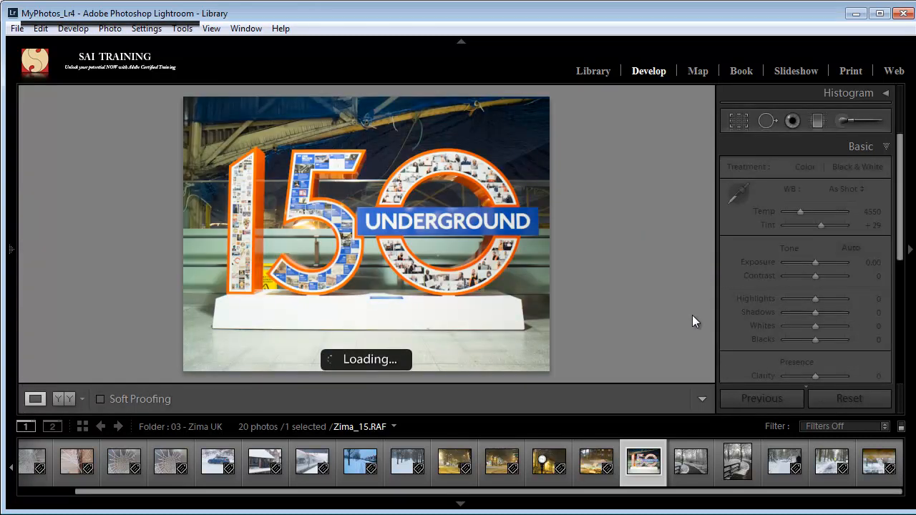
pyautogui.click(454, 462)
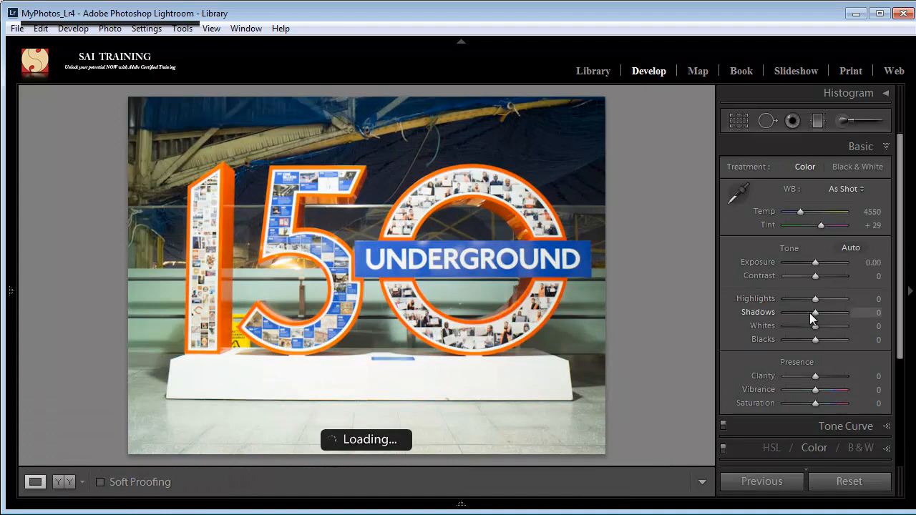
# - Drag Highlights and Whites to -100, Blacks -57, Exposure +0.24, Clarity +36; show History
pyautogui.moveTo(816, 298); pyautogui.dragTo(785, 298)
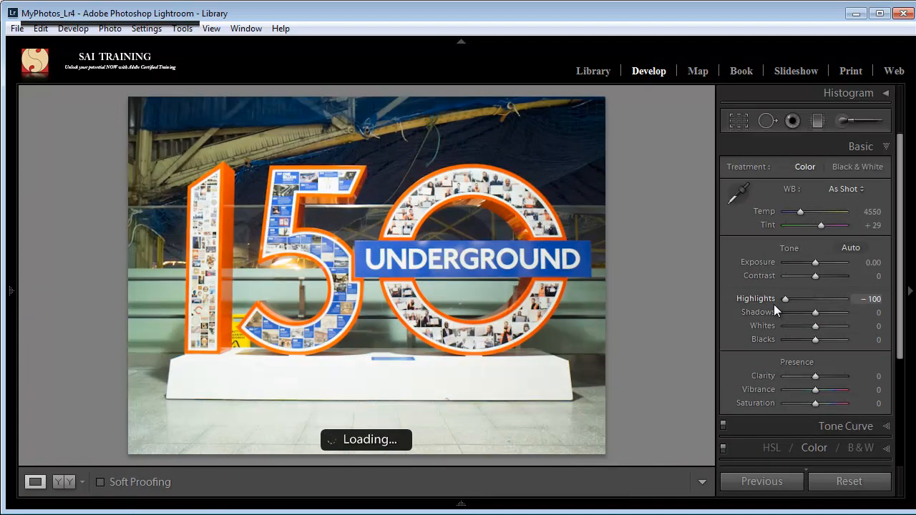
pyautogui.moveTo(841, 325); pyautogui.dragTo(802, 326)
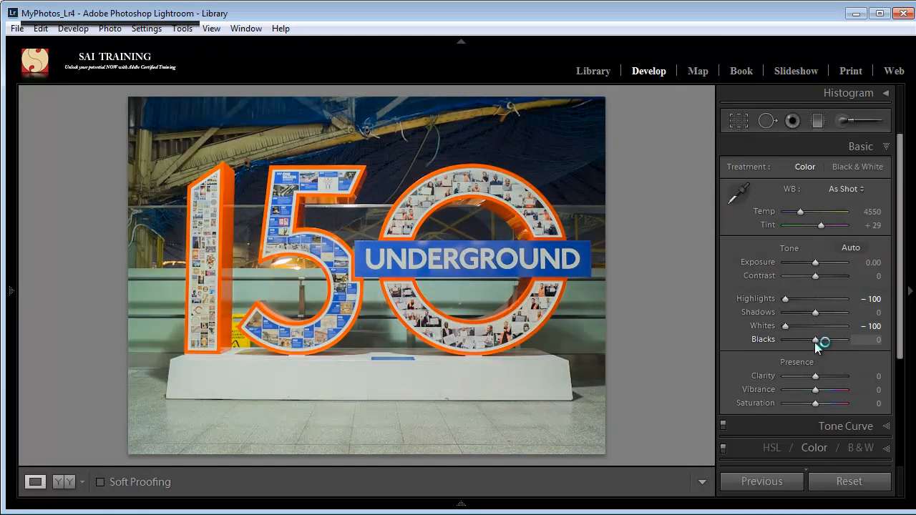
pyautogui.moveTo(823, 340); pyautogui.dragTo(815, 340)
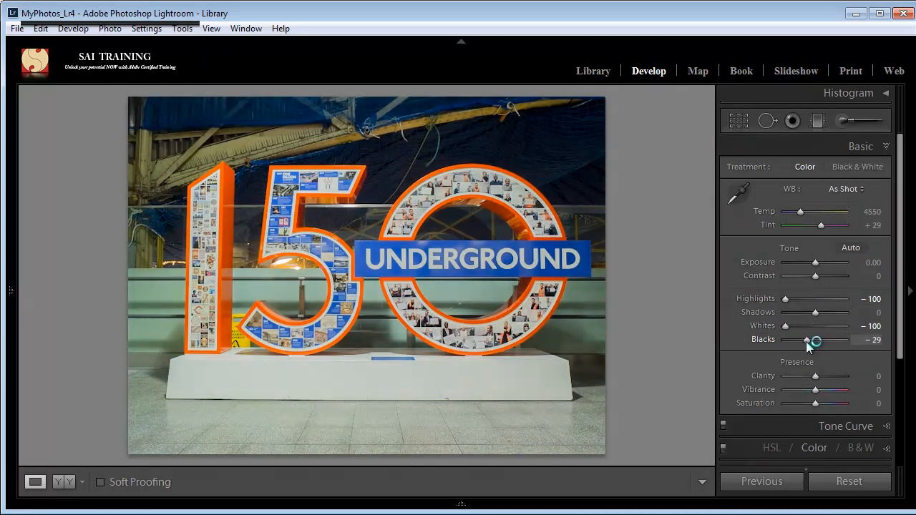
pyautogui.moveTo(816, 340); pyautogui.dragTo(804, 340)
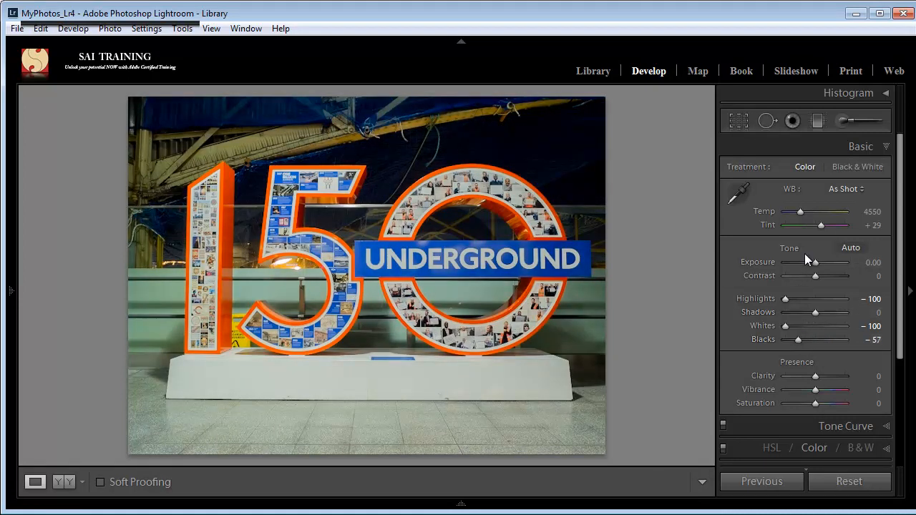
pyautogui.moveTo(815, 263); pyautogui.dragTo(818, 262)
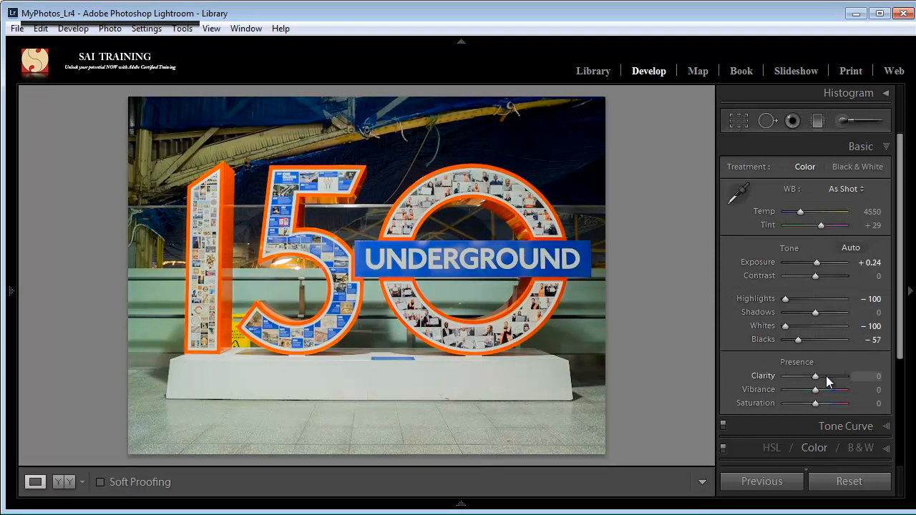
pyautogui.moveTo(814, 376); pyautogui.dragTo(837, 376)
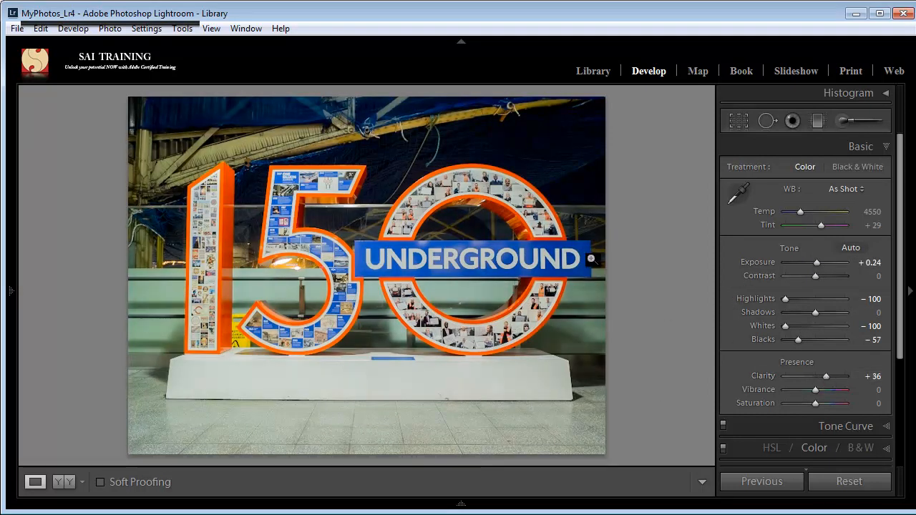
pyautogui.click(10, 292)
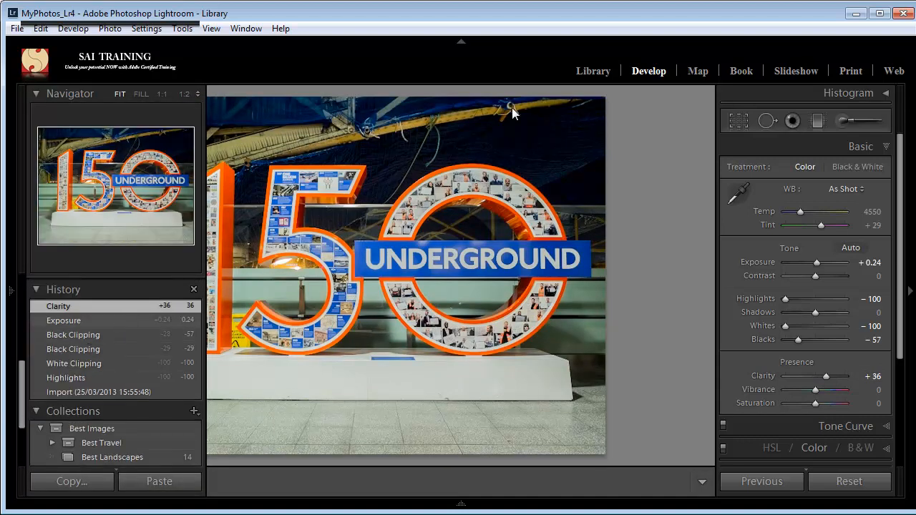
# - Return to the Library grid with edited Zima_15 selected and open the Photo menu
pyautogui.click(593, 71)
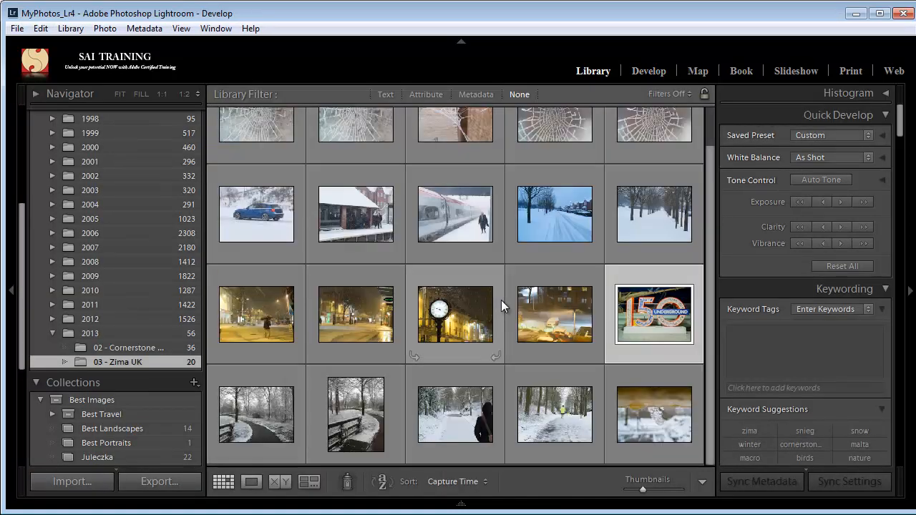
pyautogui.rightClick(654, 313)
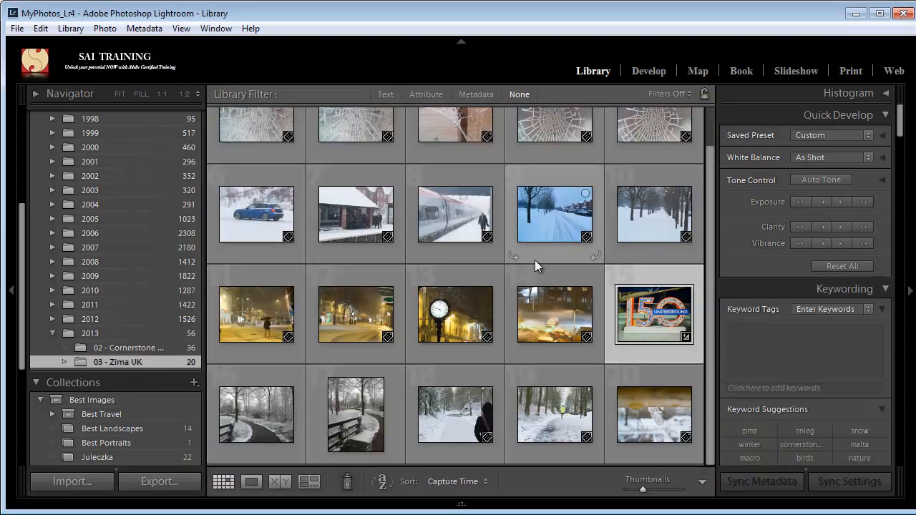
pyautogui.moveTo(653, 314)
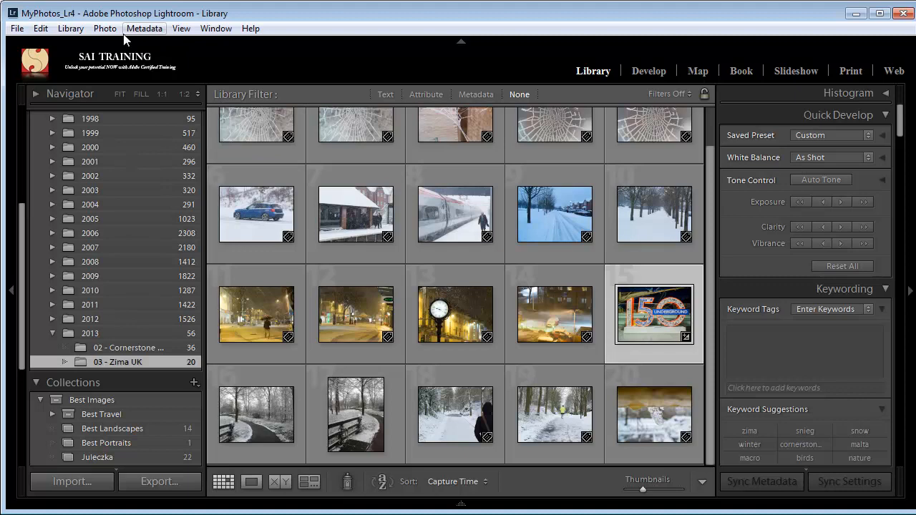
pyautogui.click(104, 28)
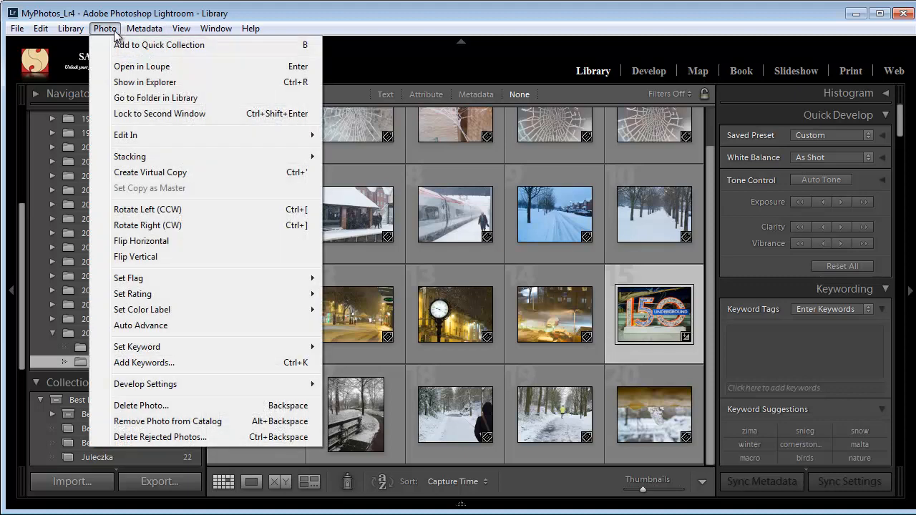
# - Choose Metadata > Save Metadata to File for Zima_15
pyautogui.click(144, 28)
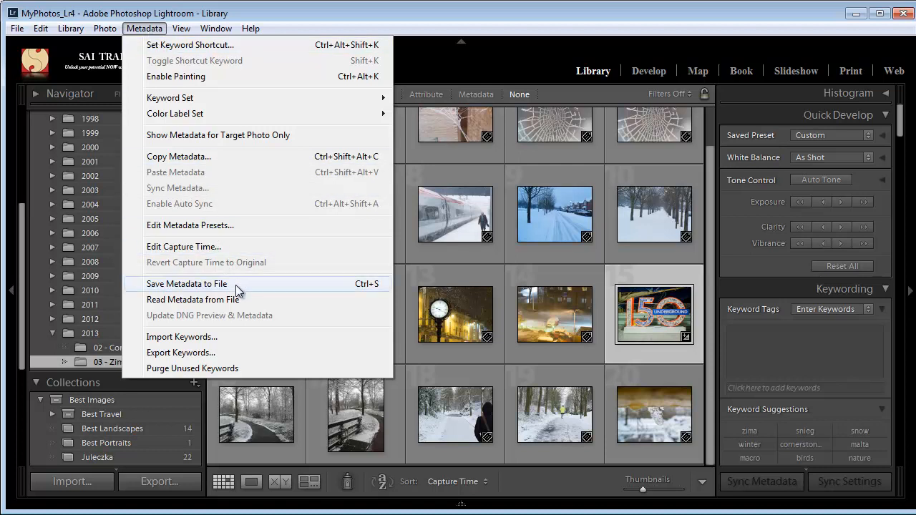
pyautogui.click(186, 284)
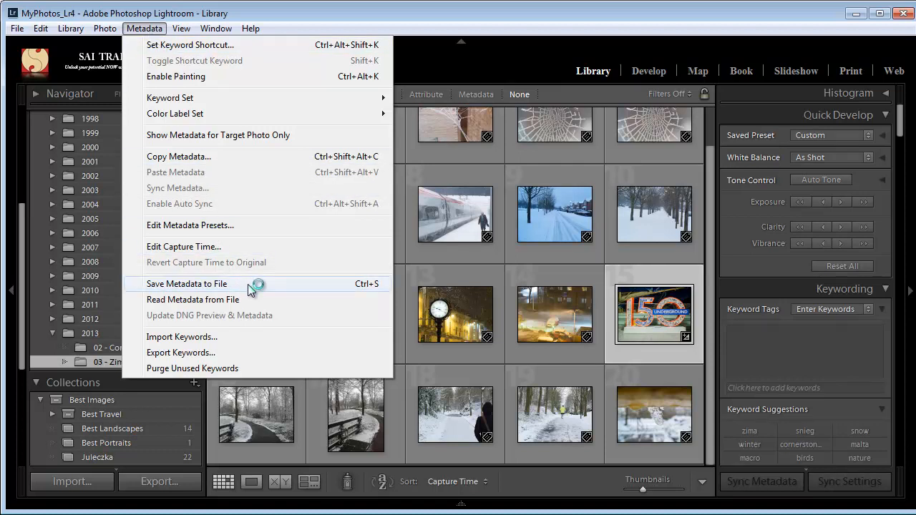
pyautogui.click(187, 283)
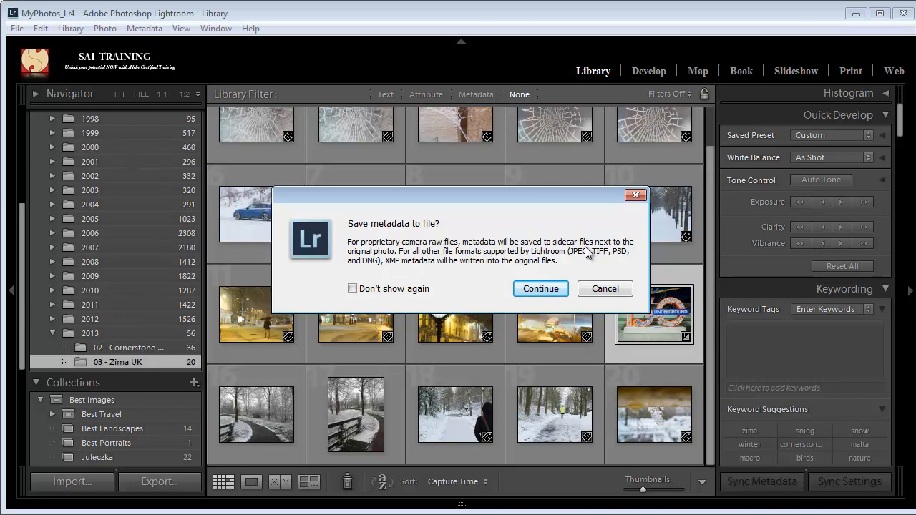
pyautogui.moveTo(405, 274)
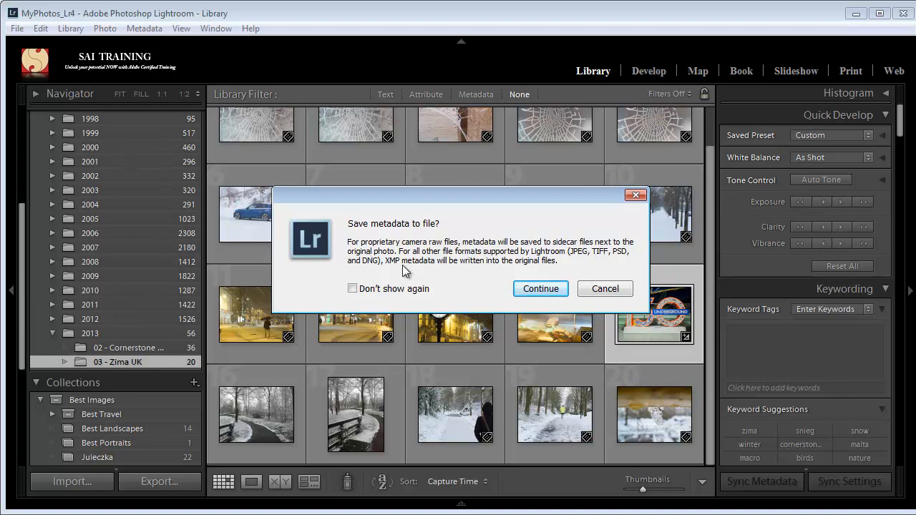
pyautogui.moveTo(446, 289)
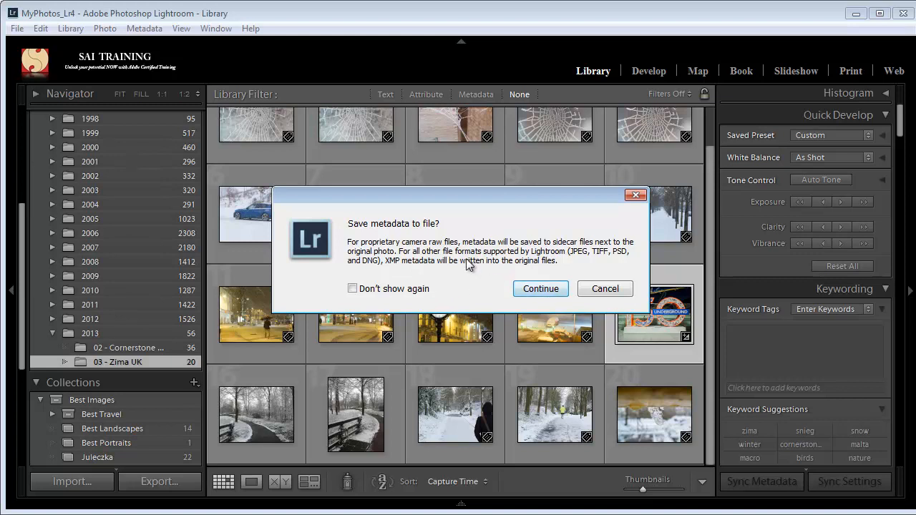
# - Confirm with Continue to write the sidecar, then right-click the Zima_15 thumbnail
pyautogui.click(540, 288)
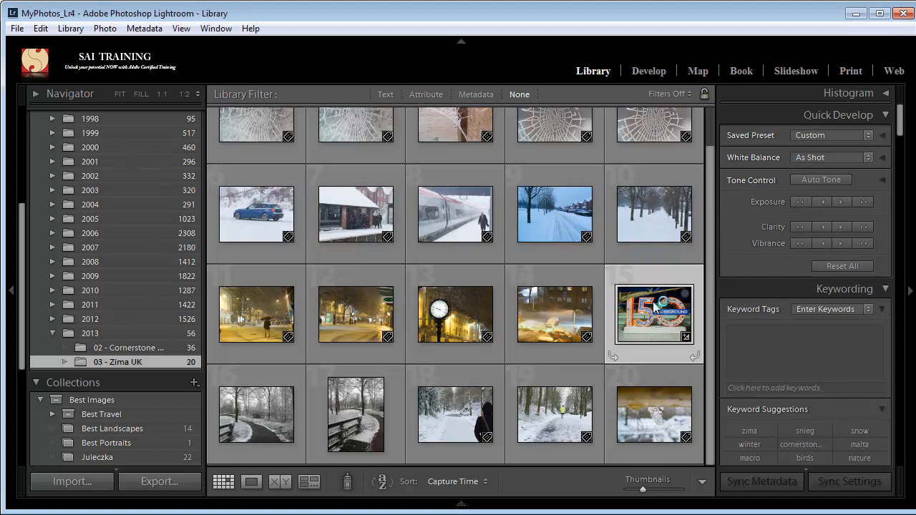
pyautogui.rightClick(653, 313)
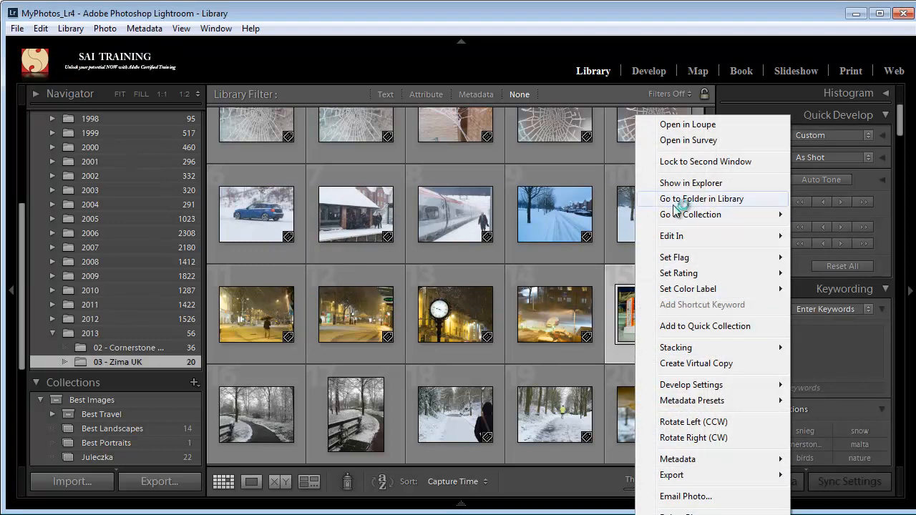
pyautogui.moveTo(713, 184)
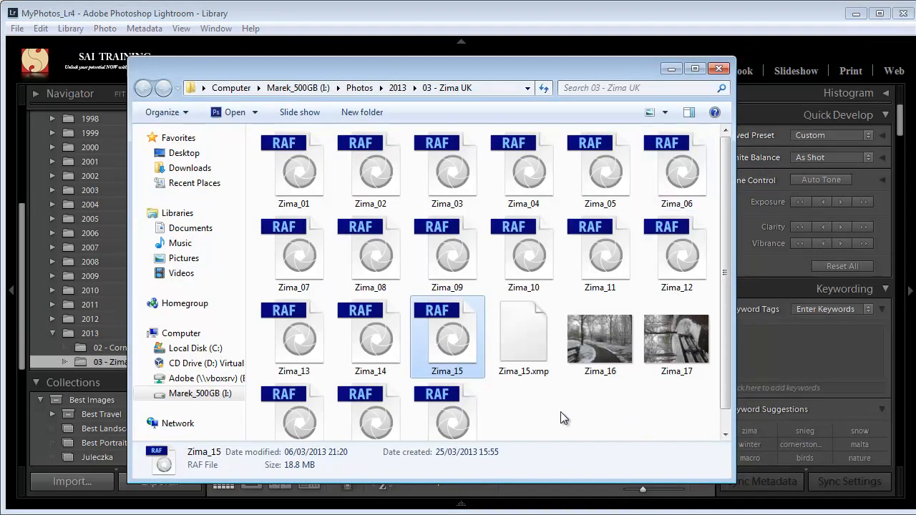
pyautogui.moveTo(523, 336)
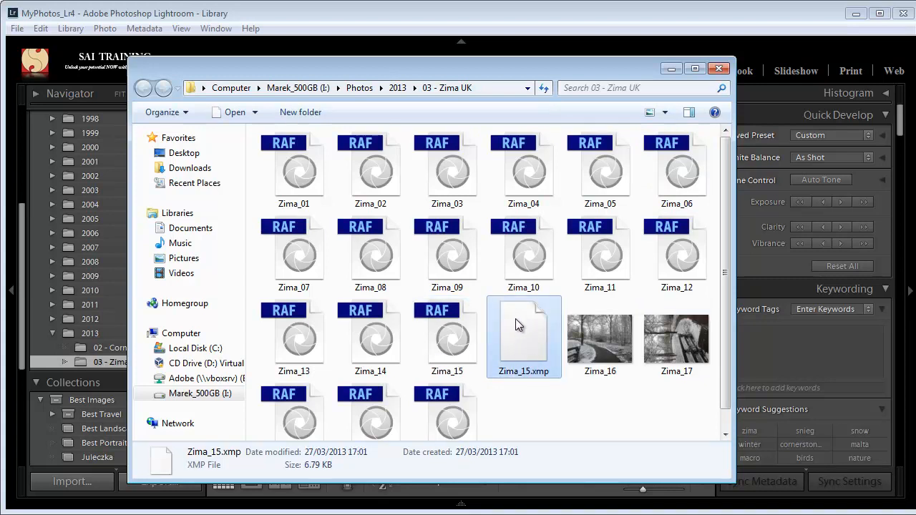
pyautogui.moveTo(521, 338)
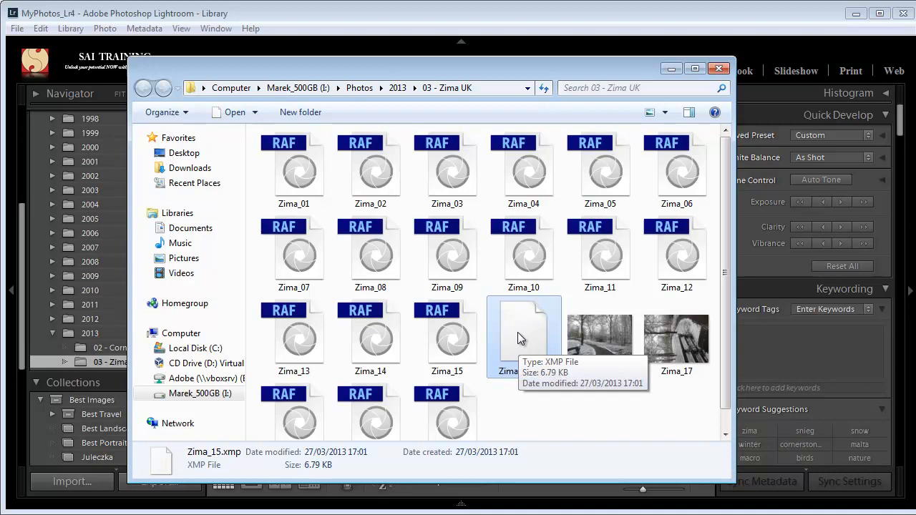
# - List the programs that can open the new Zima_15.xmp sidecar
pyautogui.click(255, 113)
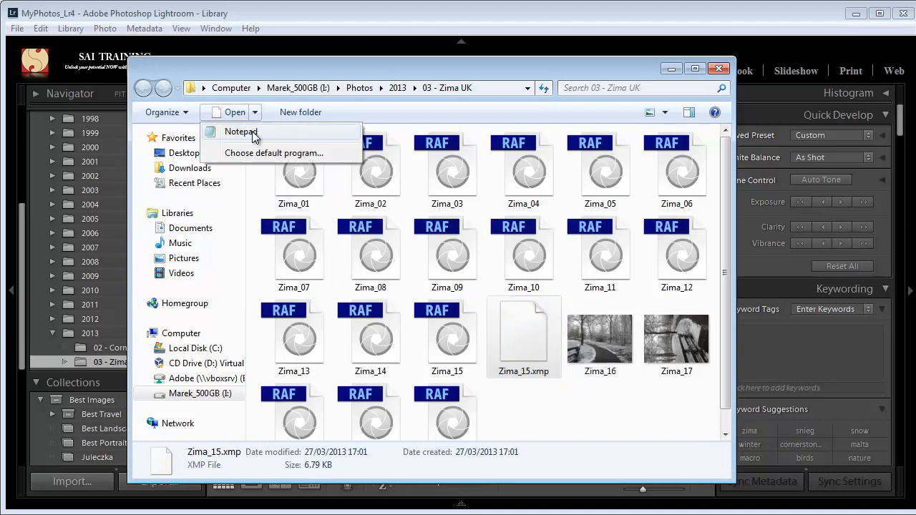
pyautogui.click(241, 131)
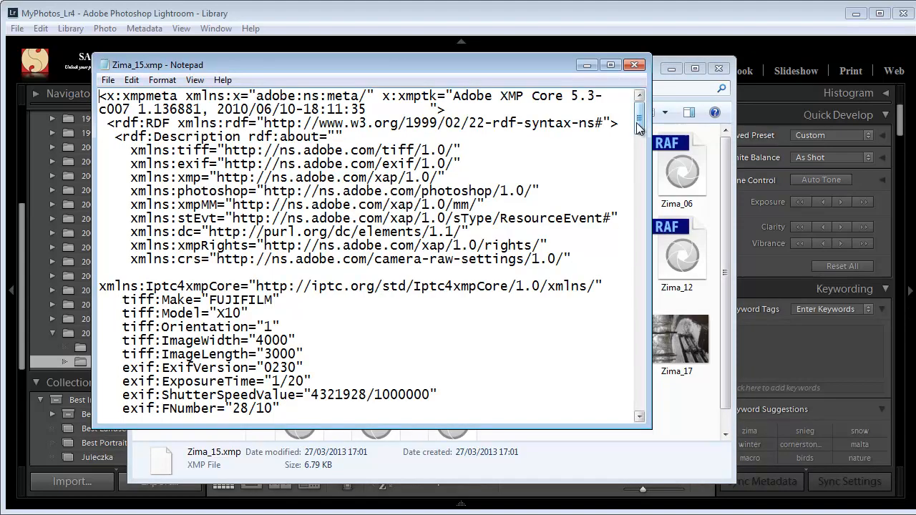
pyautogui.scroll(-3)
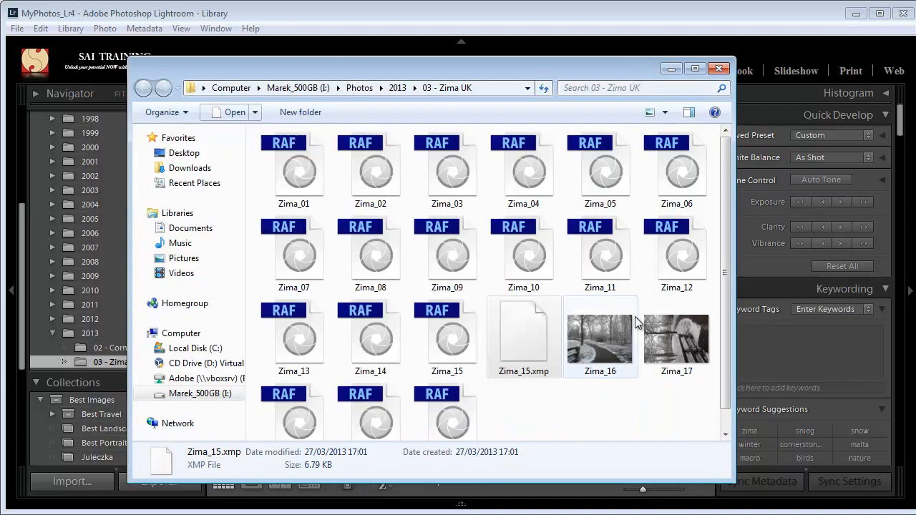
# - Close the Zima UK Explorer window to return to Lightroom's Library grid
pyautogui.click(524, 337)
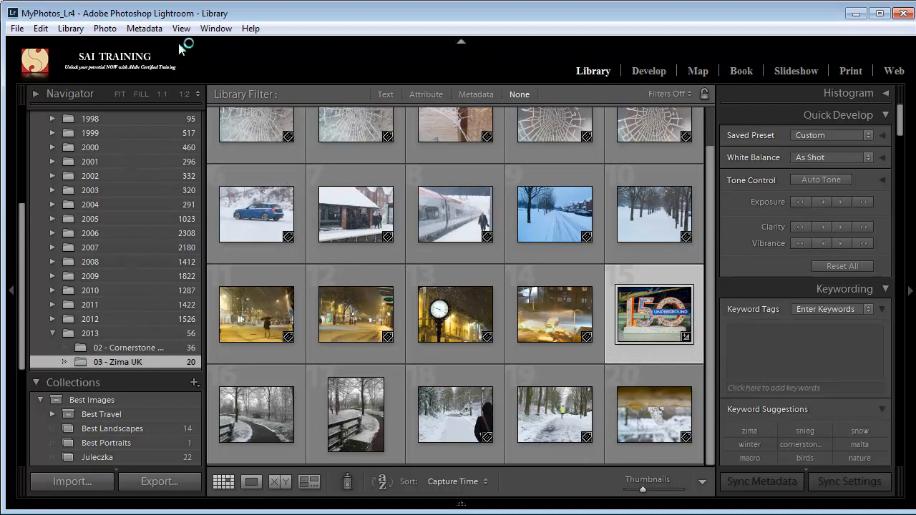
# - Browse the Metadata menu, then switch to the Photo menu
pyautogui.click(143, 28)
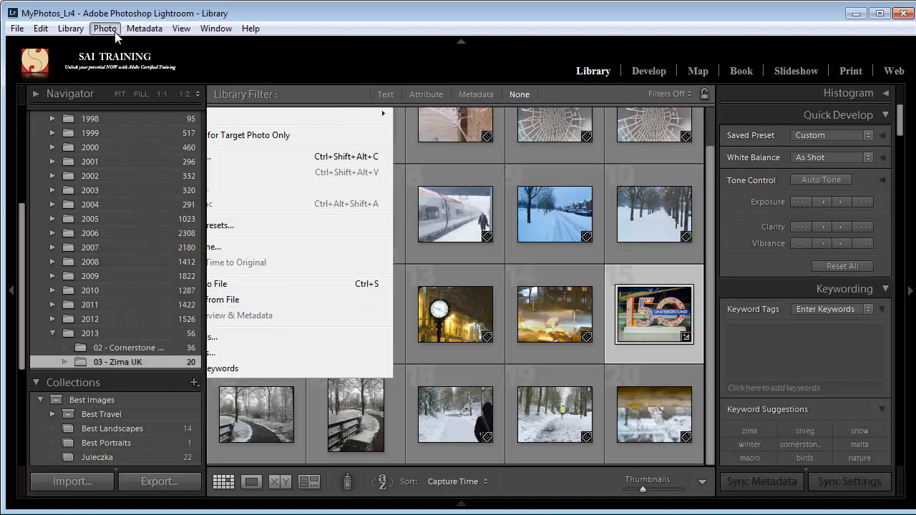
pyautogui.click(105, 27)
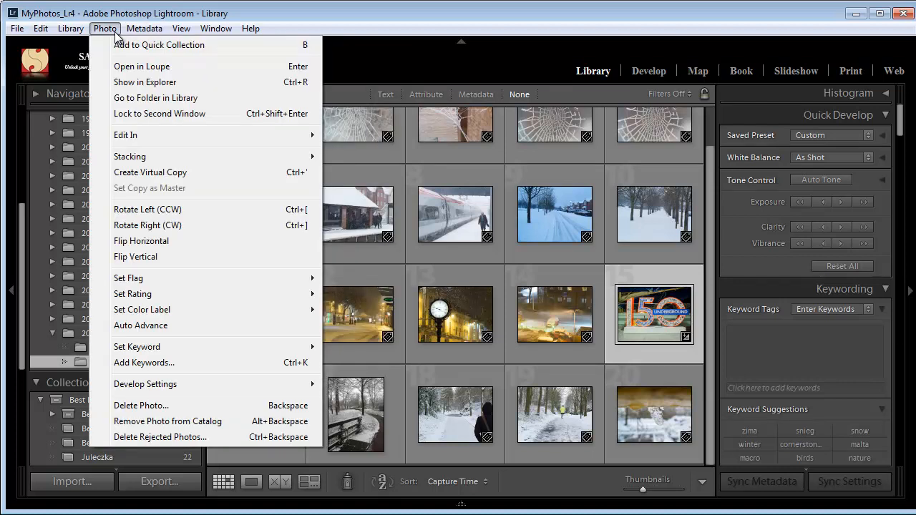